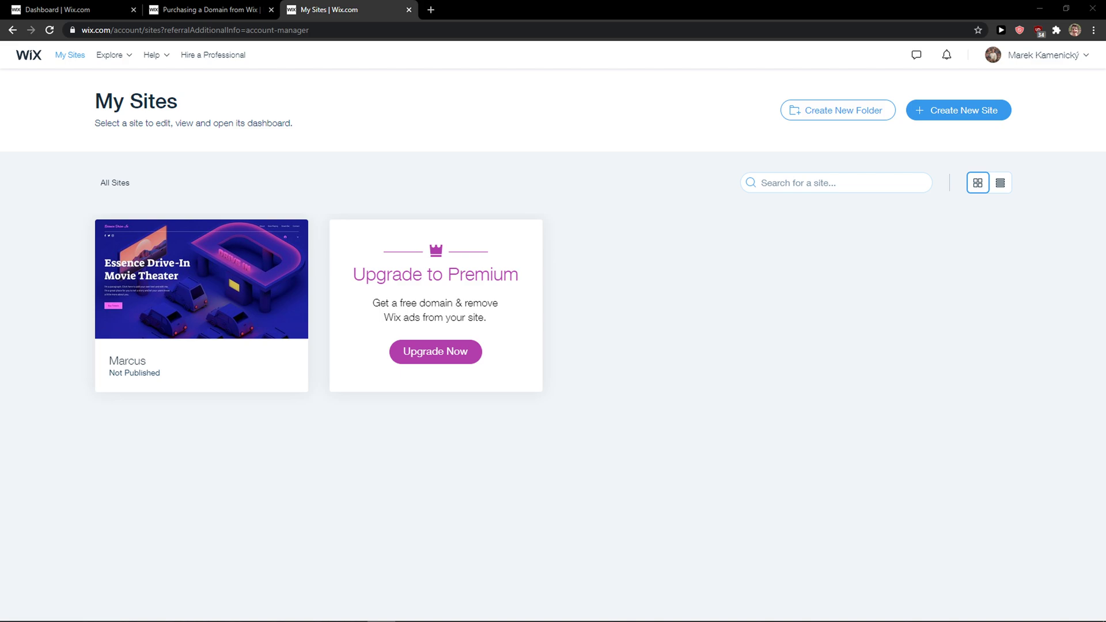
mouse_move(982, 71)
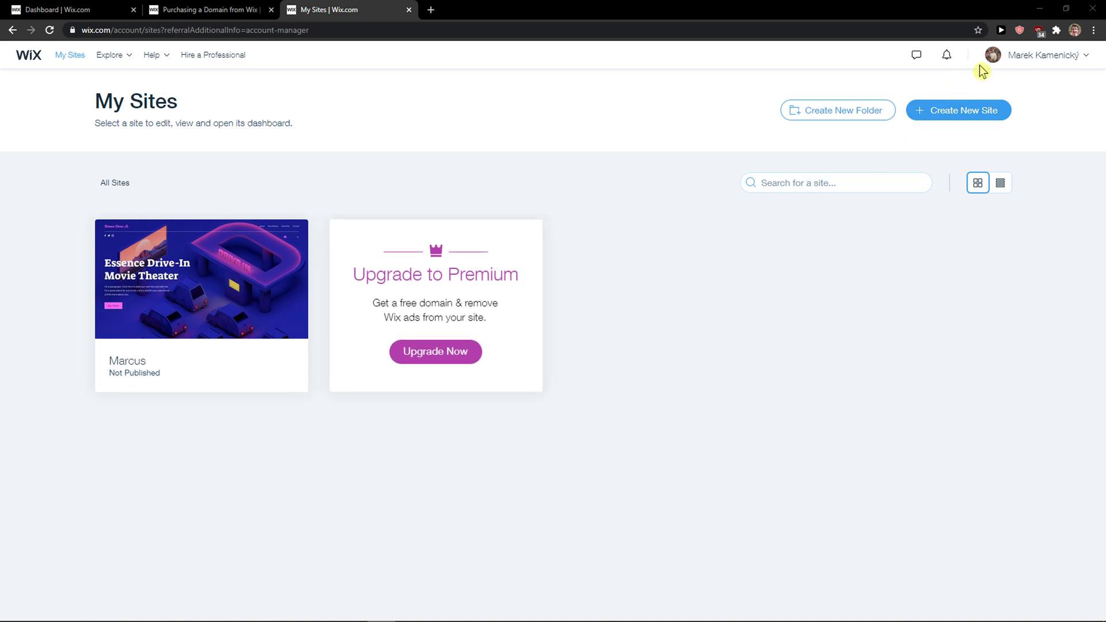
- Expand the account name dropdown on the My Sites page
click(1043, 55)
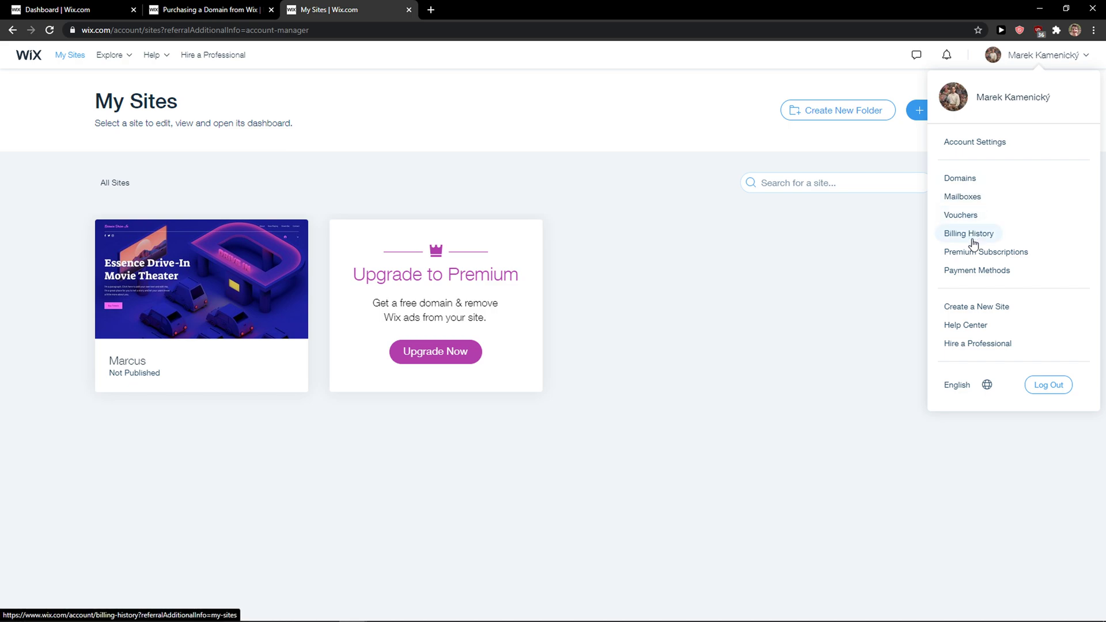
- Go to Billing History from the account menu and select its description sentence
click(967, 233)
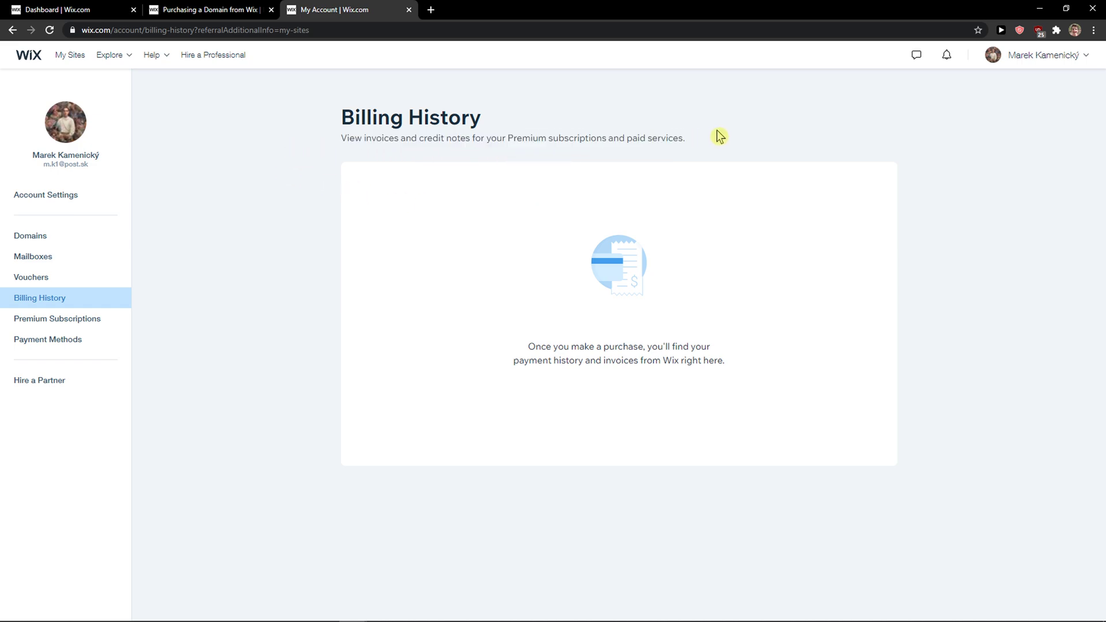
triple_click(513, 137)
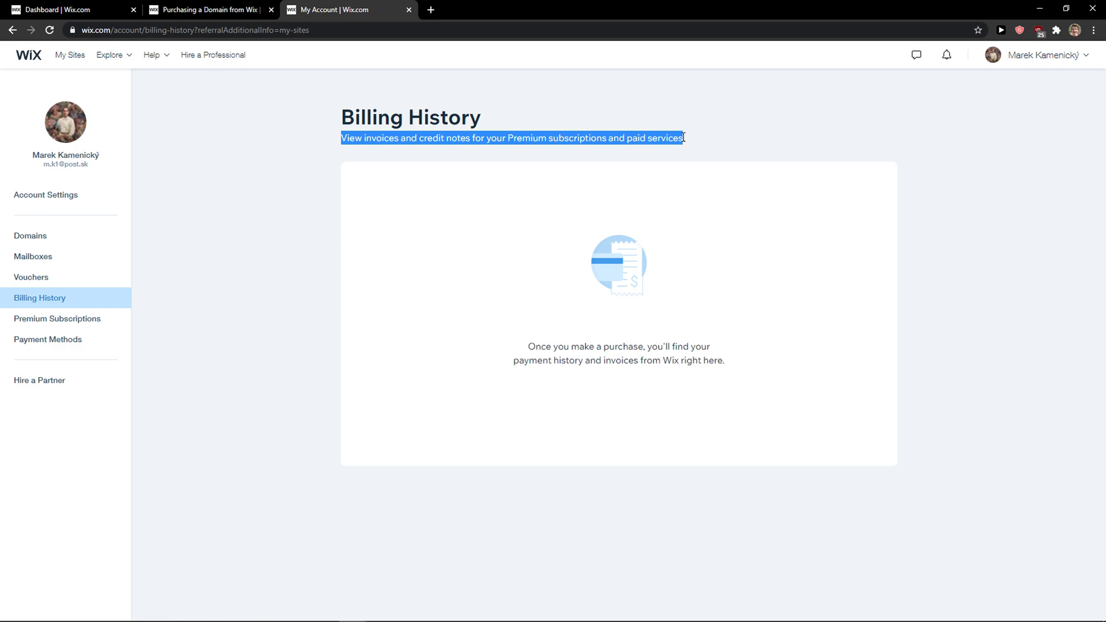
mouse_move(706, 138)
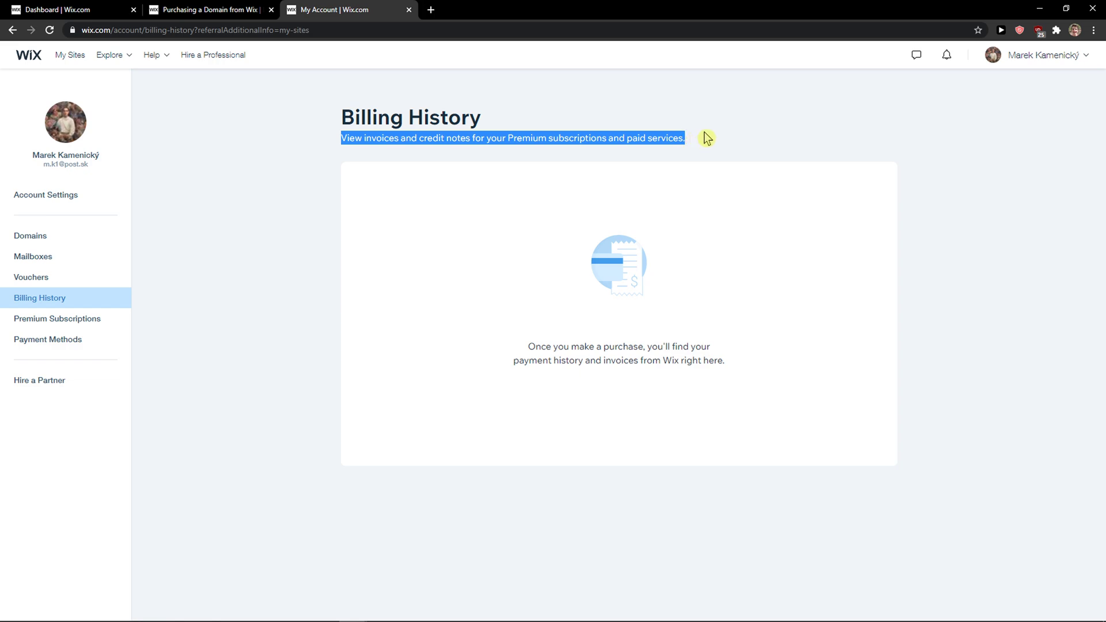
mouse_move(717, 137)
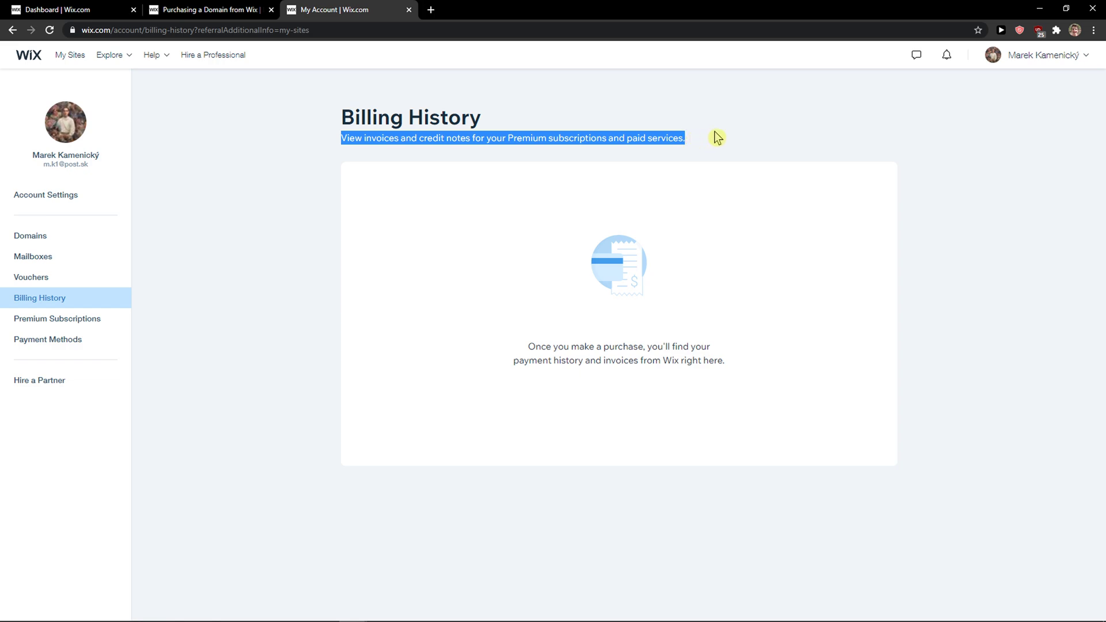
mouse_move(37, 73)
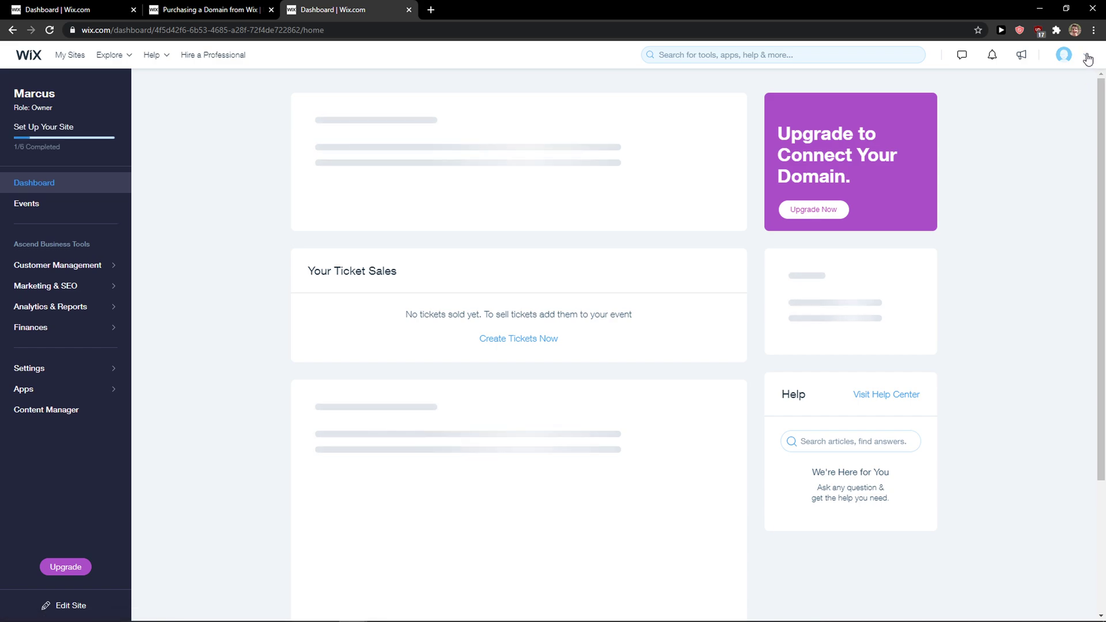
- Reach Billing History via the profile avatar and Account Settings sidebar
click(1085, 54)
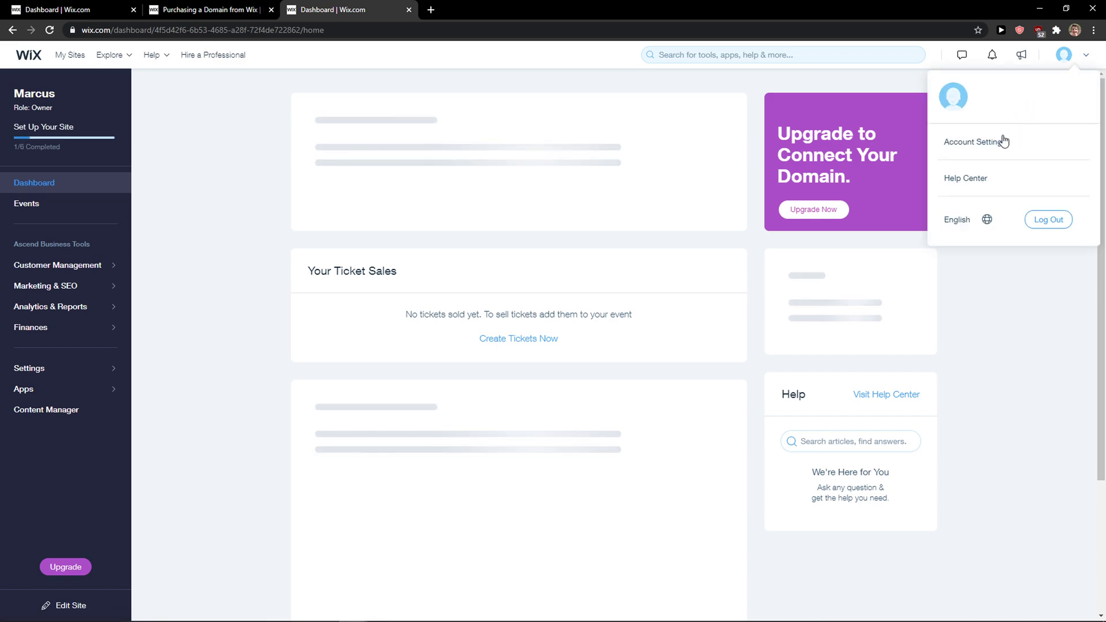
click(975, 142)
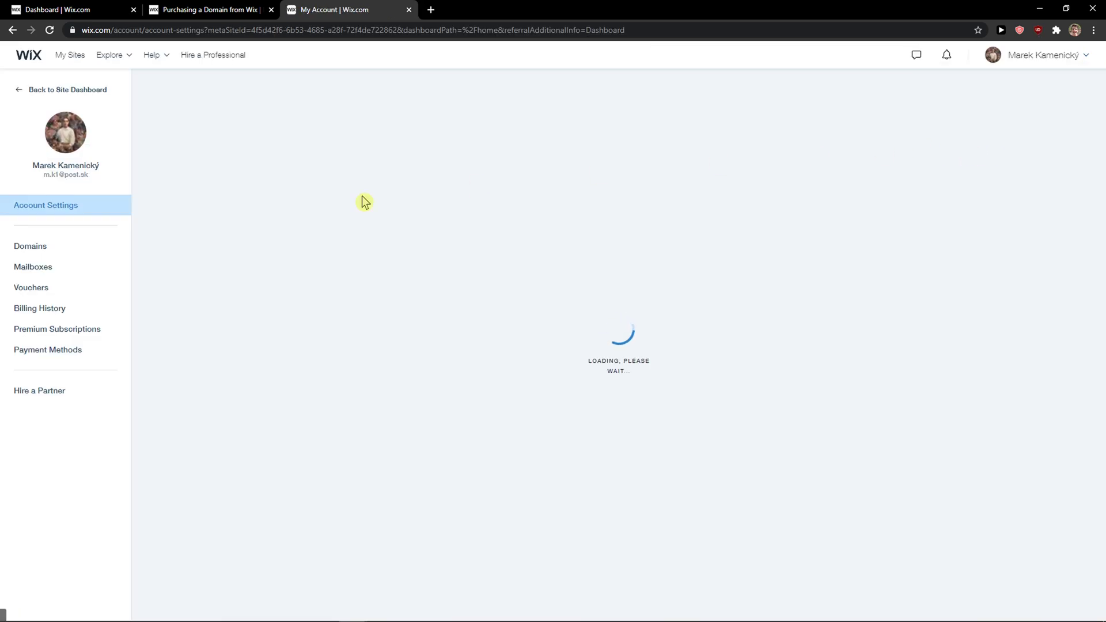
click(39, 309)
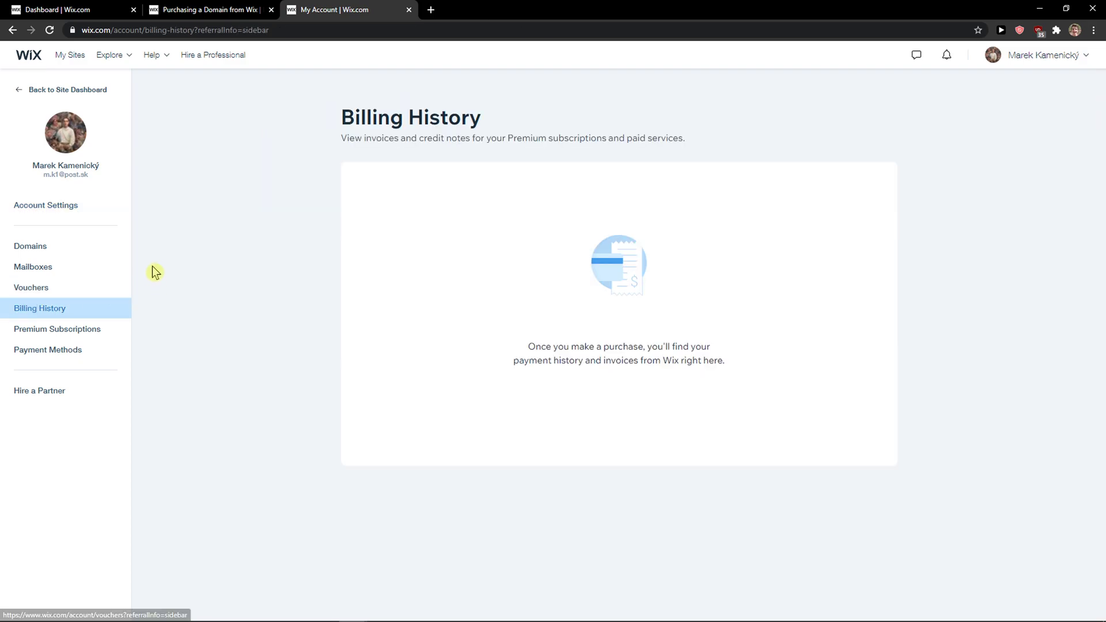